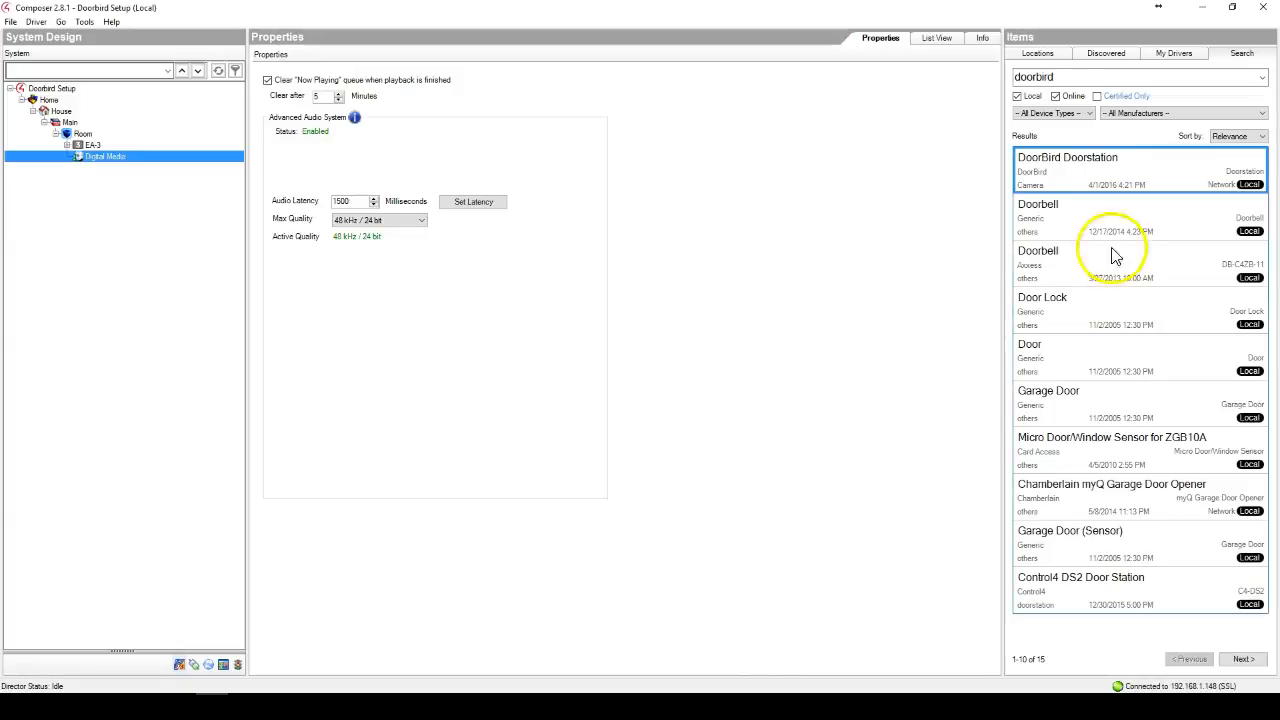
pyautogui.moveTo(1104, 175)
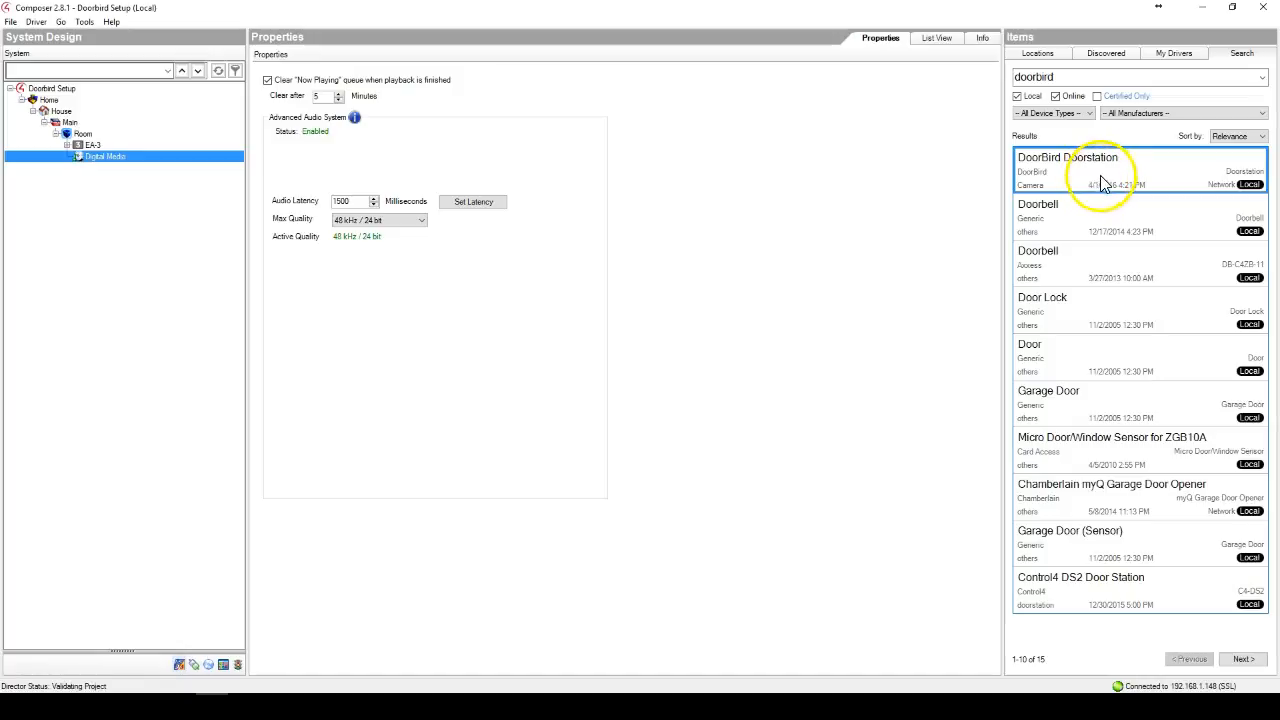
pyautogui.moveTo(1143, 187)
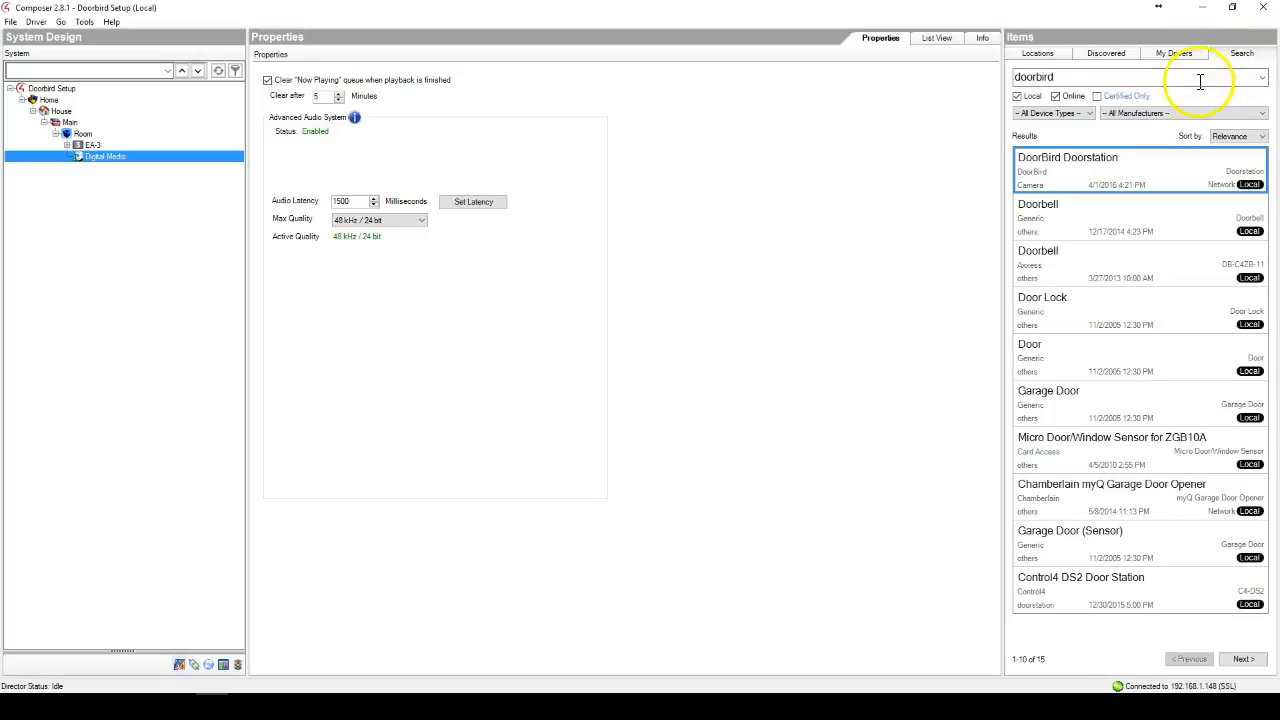
pyautogui.moveTo(1055, 175)
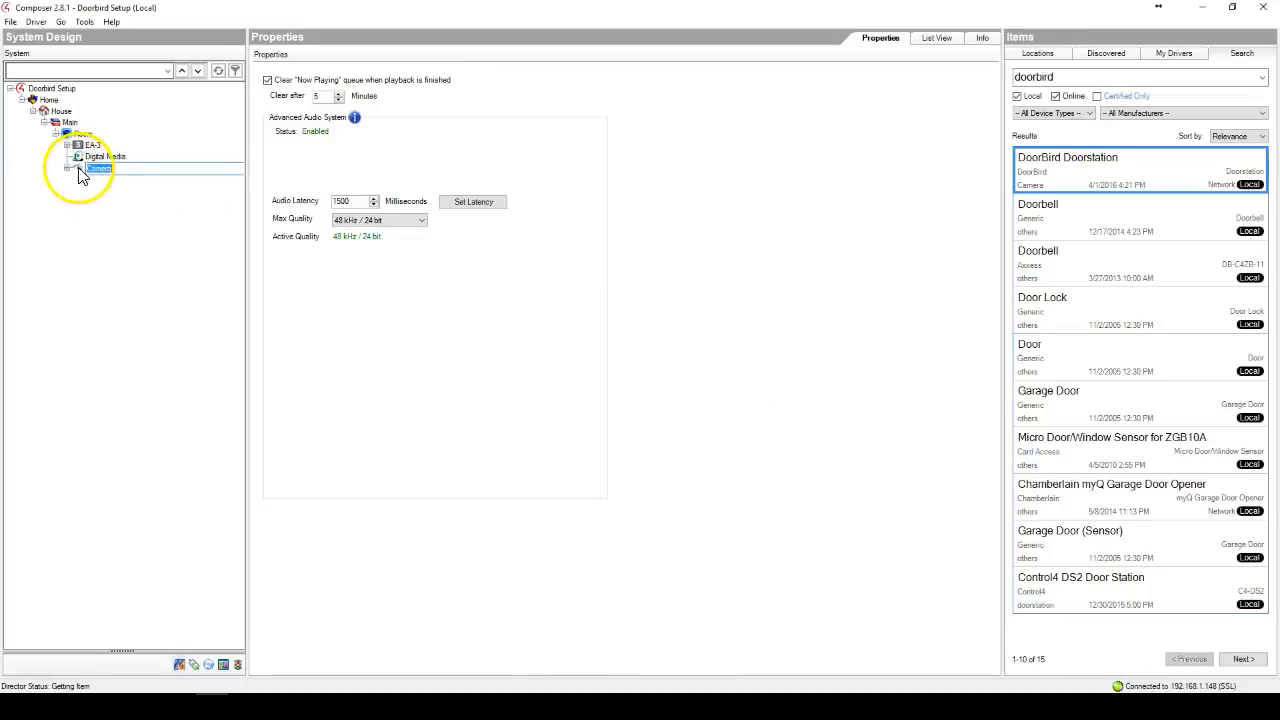
# Set the DoorBird camera address to 192.168.1.126 with required authentication and login credentials.
pyautogui.click(99, 168)
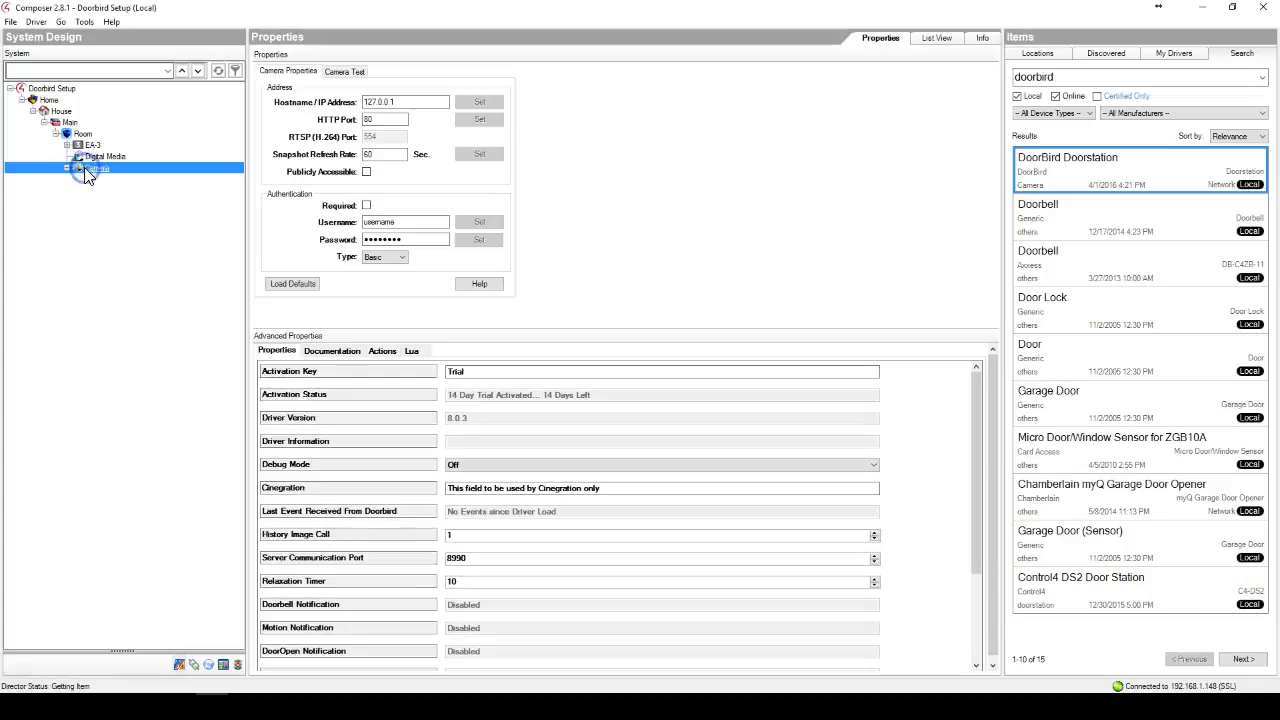
pyautogui.tripleClick(405, 101)
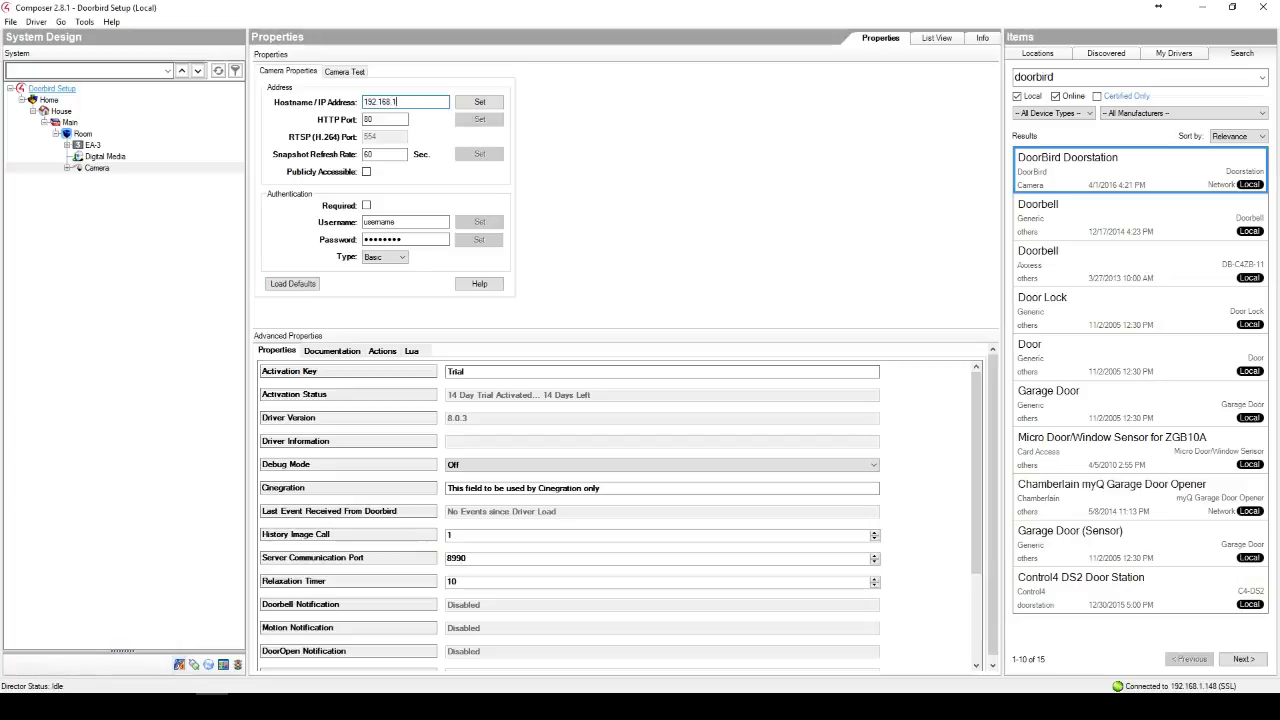
pyautogui.click(479, 102)
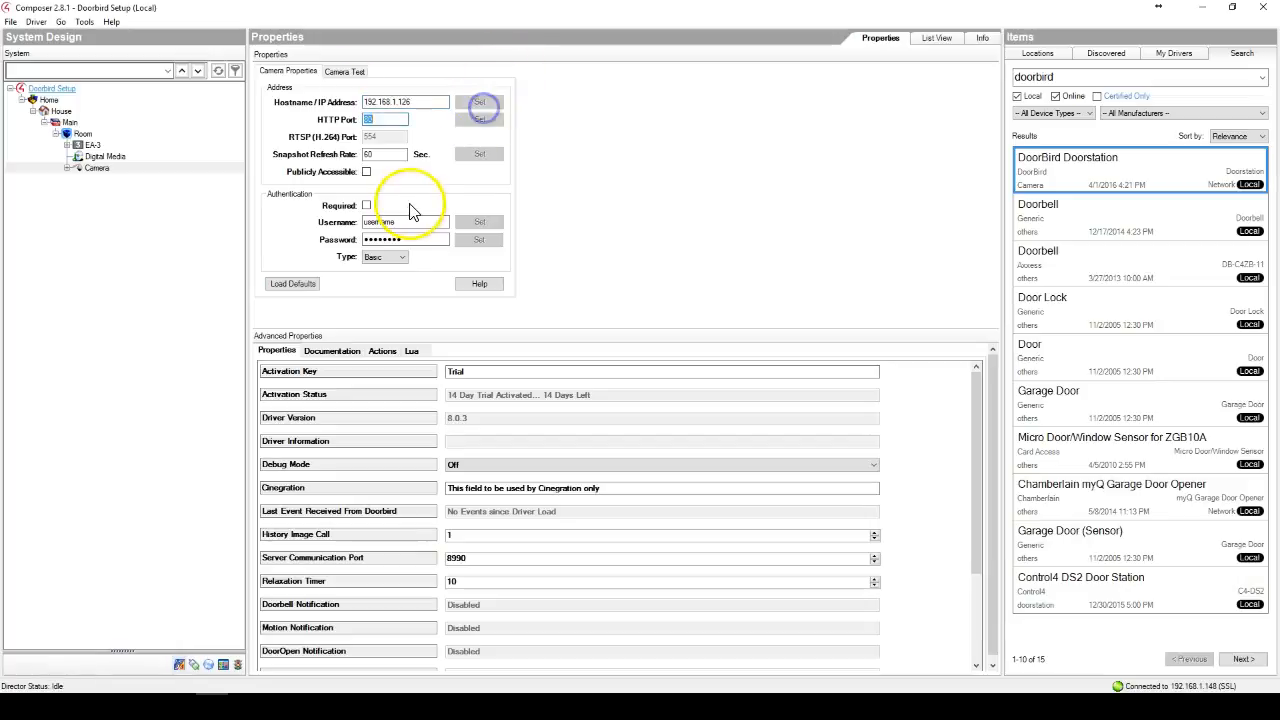
pyautogui.click(367, 205)
pyautogui.write('ggvgdx0001')
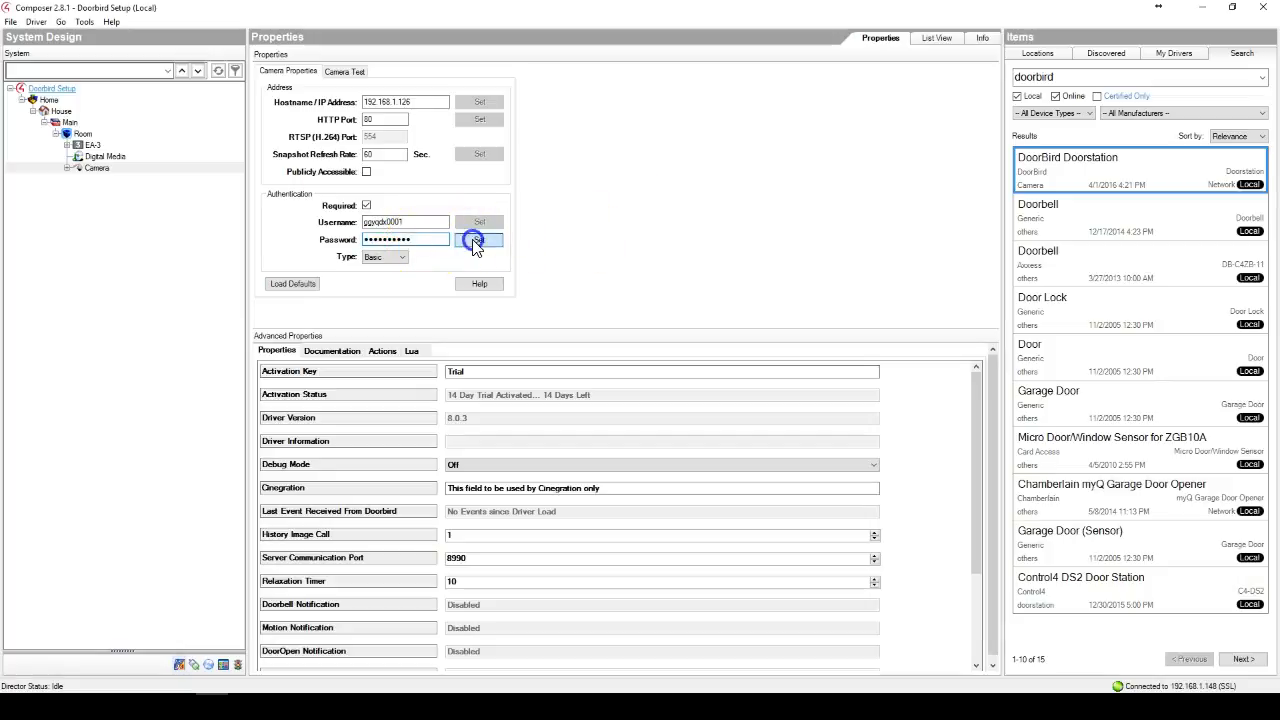
pyautogui.click(344, 71)
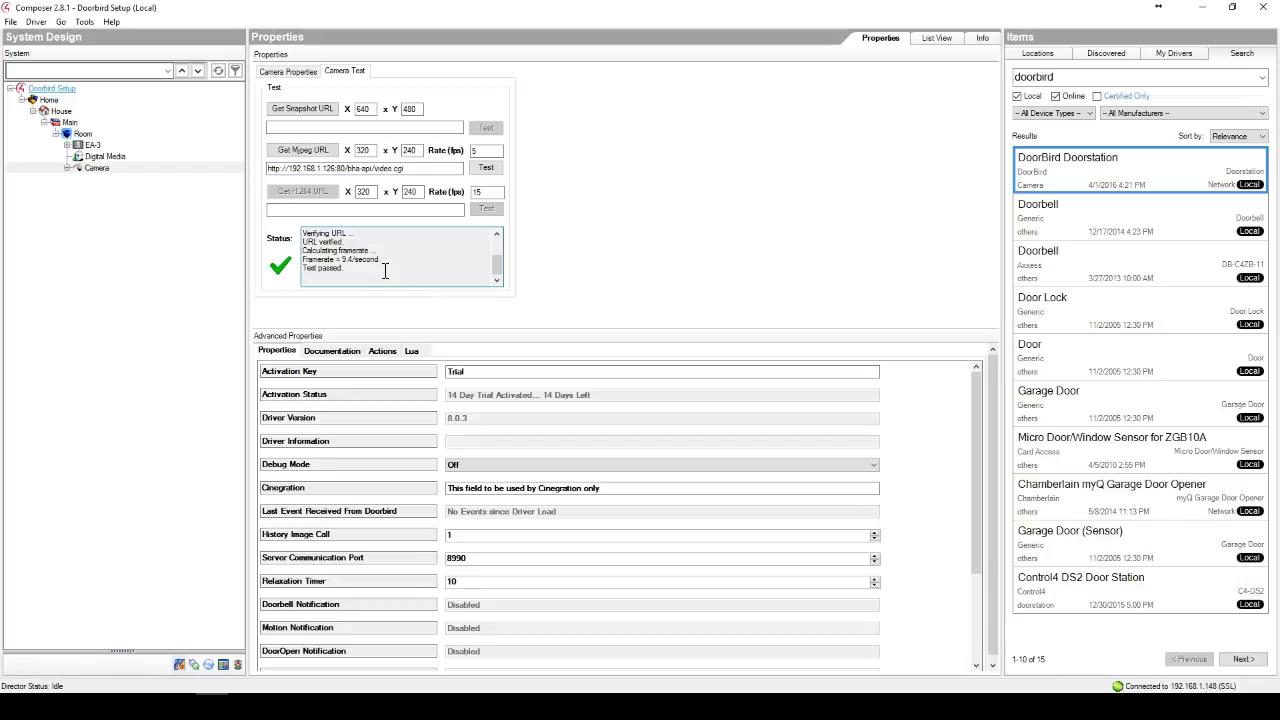
# Recheck the camera's address and login settings, then return to the passed MJPEG test.
pyautogui.click(288, 71)
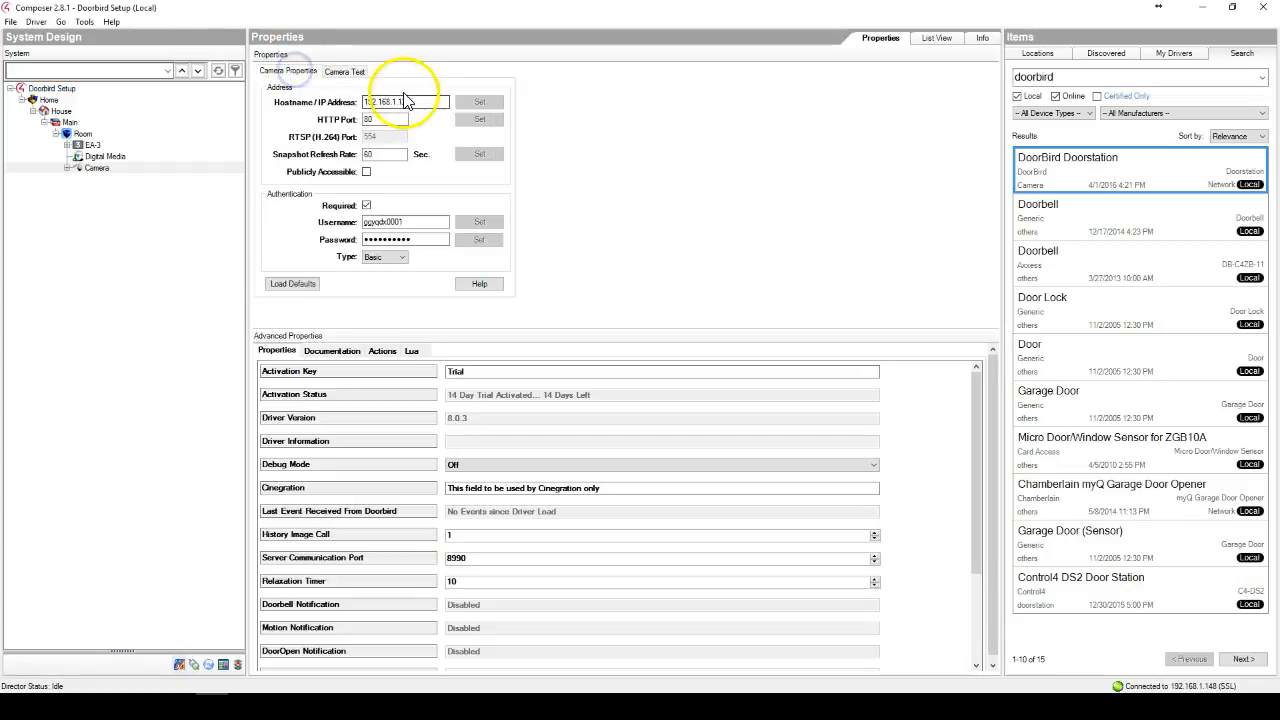
pyautogui.click(345, 71)
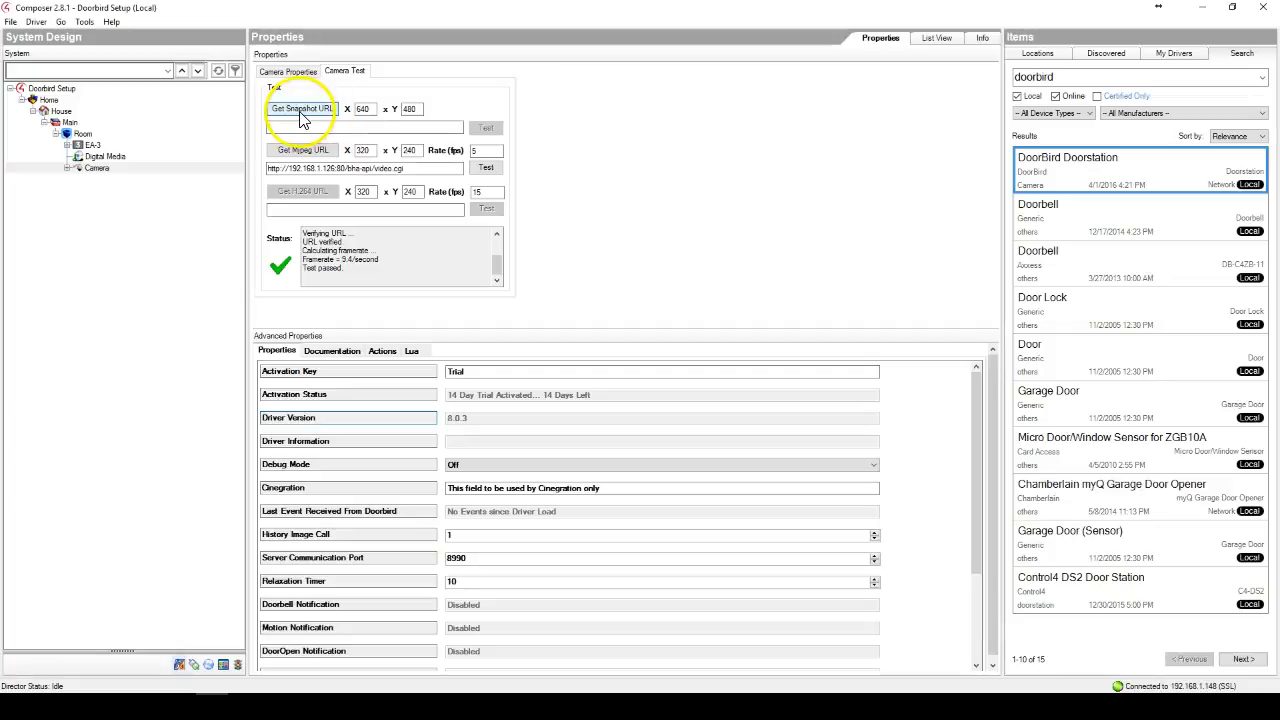
# Fetch the snapshot URL, confirm the test passes, and reselect the Camera device.
pyautogui.click(303, 108)
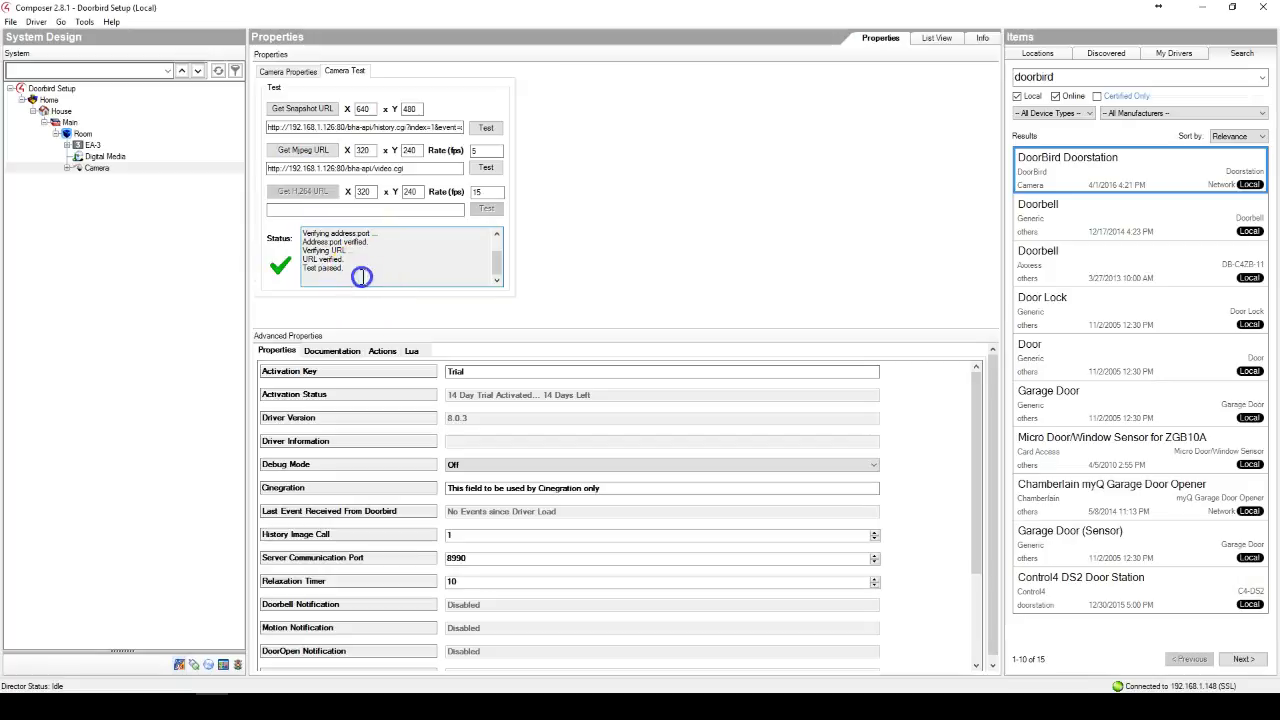
pyautogui.moveTo(651, 120)
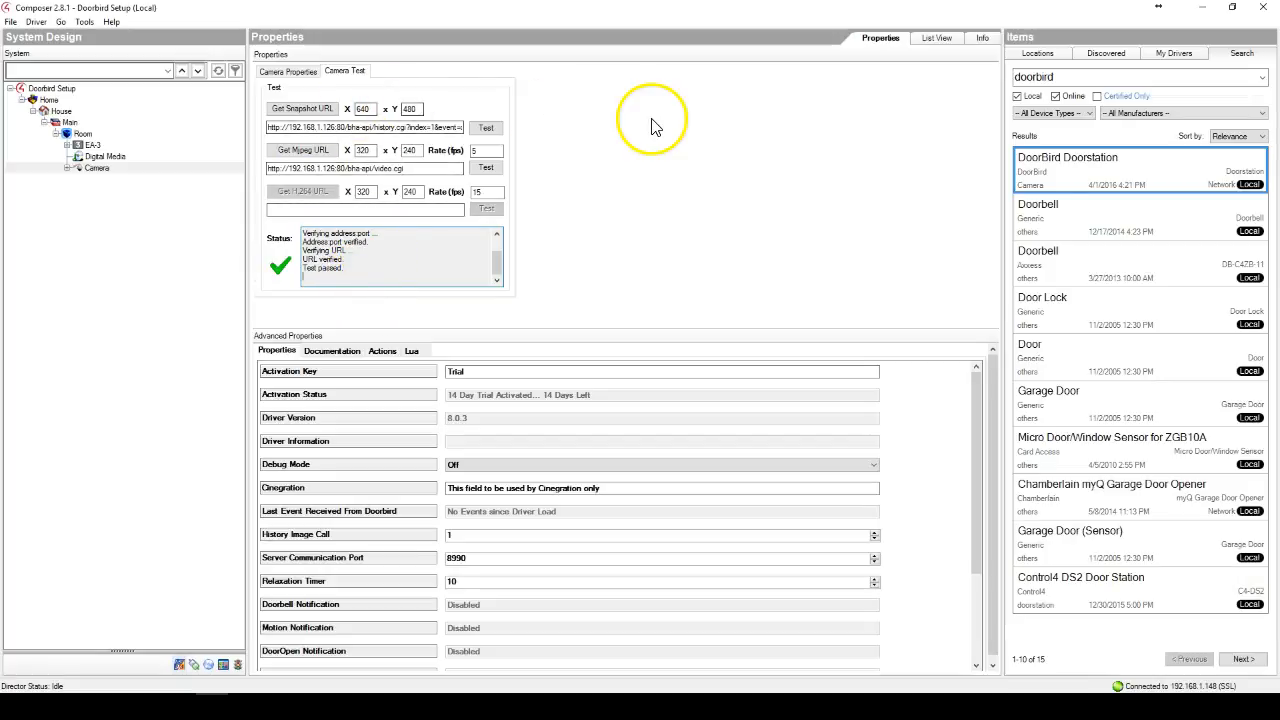
pyautogui.click(97, 168)
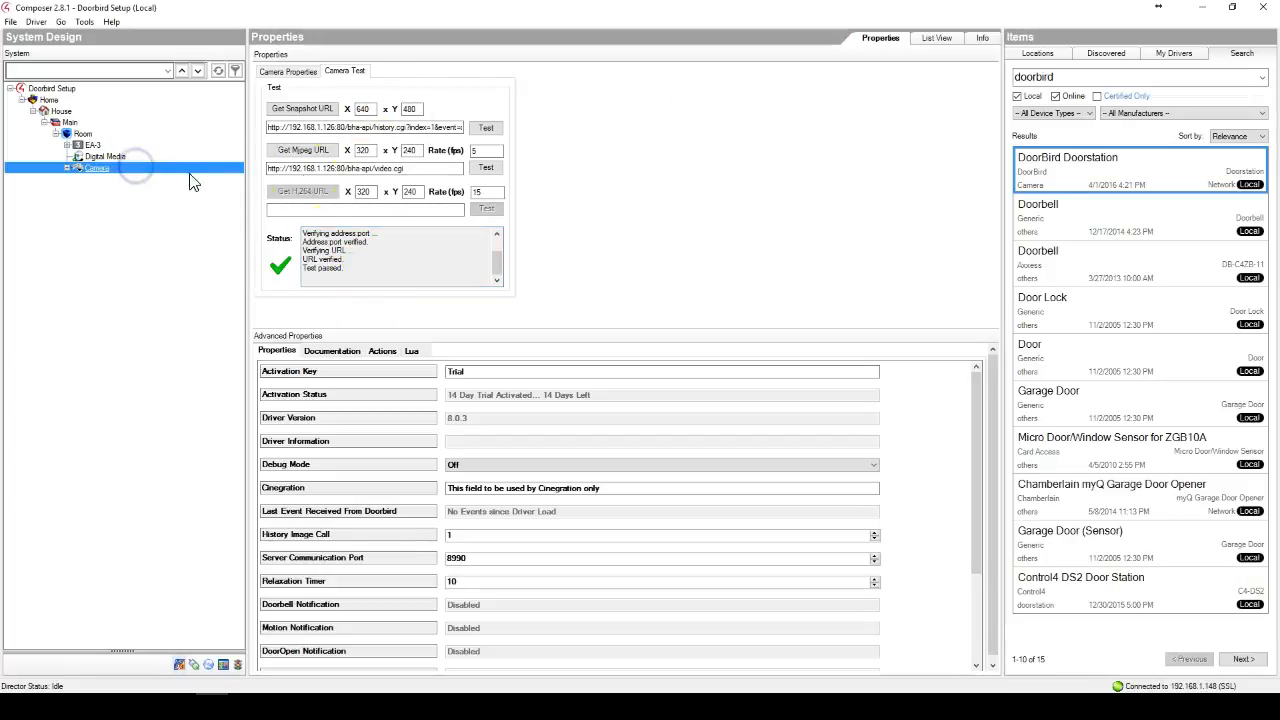